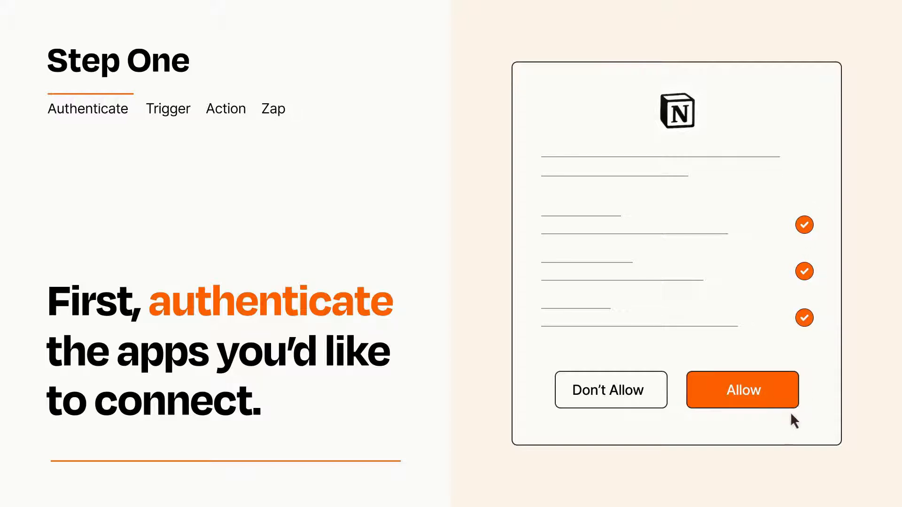
# Allow Notion the requested access so it is connected to Zapier
pyautogui.click(741, 390)
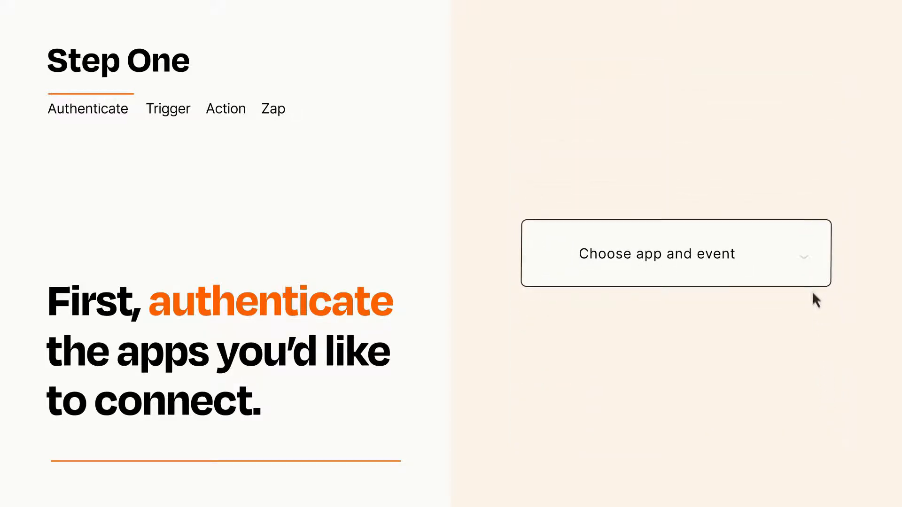
# Choose Twitter's Liked Tweet as the trigger event for the Zap
pyautogui.click(676, 252)
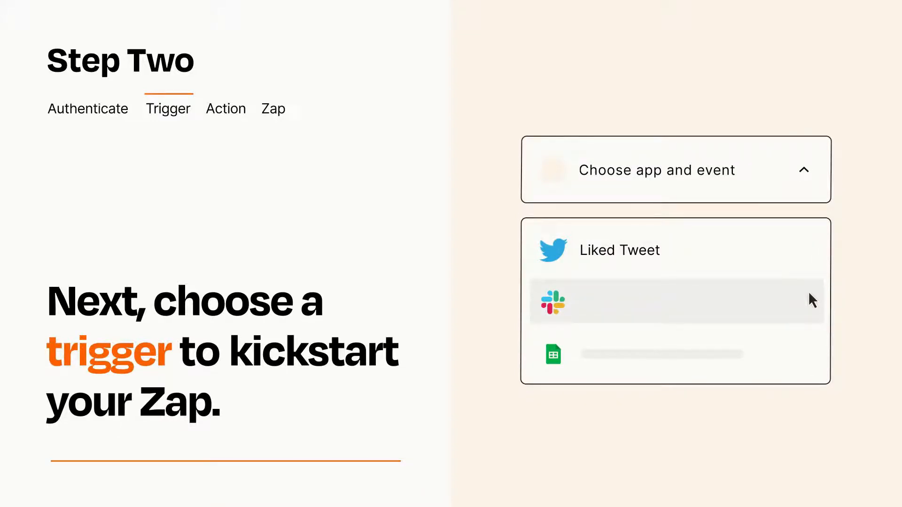
pyautogui.moveTo(810, 358)
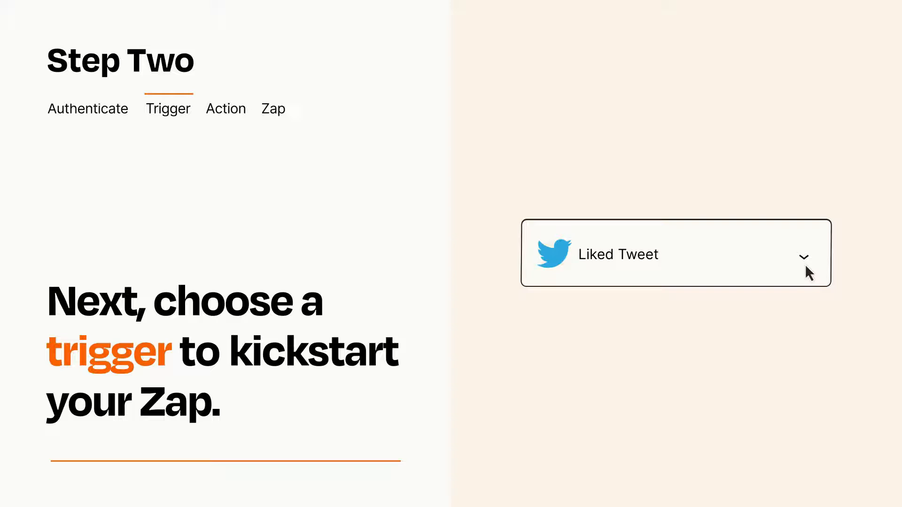
pyautogui.moveTo(819, 266)
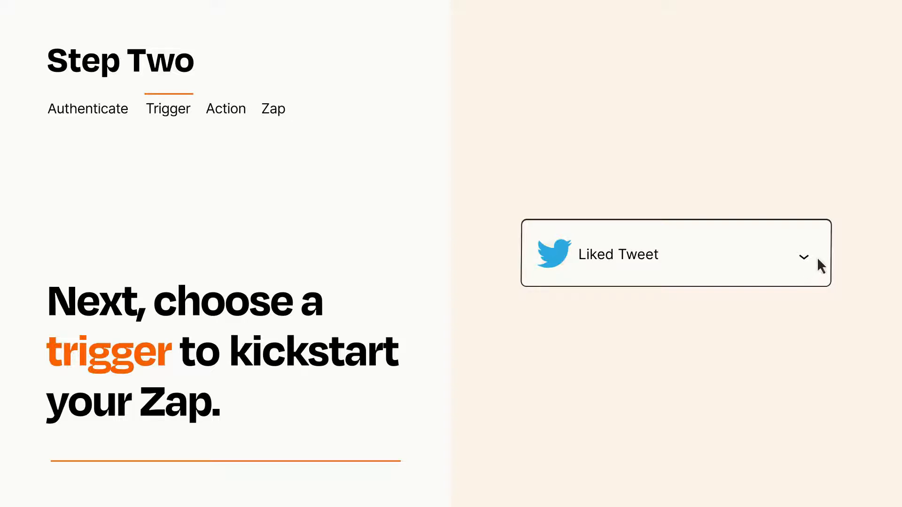
pyautogui.moveTo(819, 257)
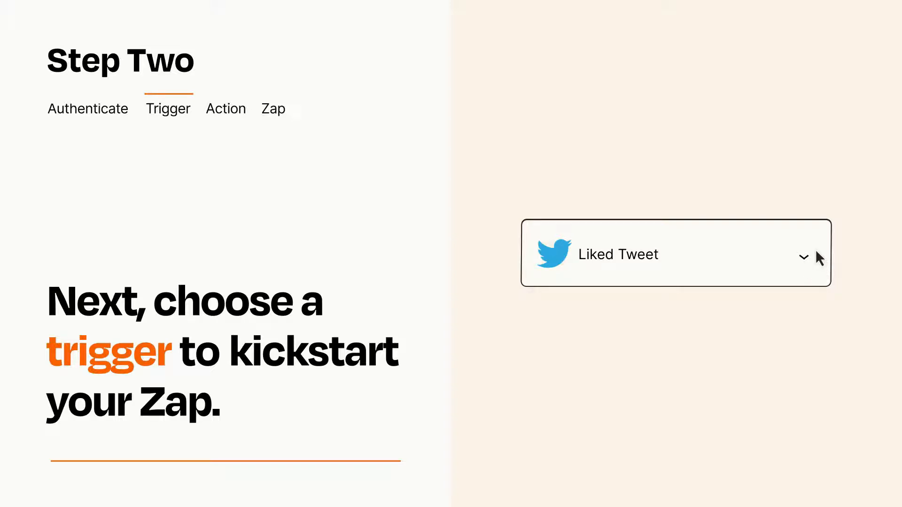
pyautogui.click(226, 108)
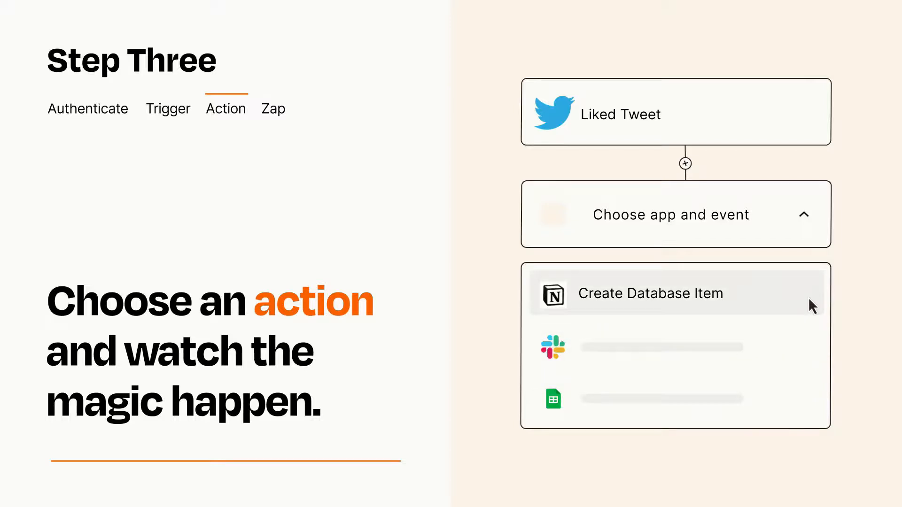
# Choose Notion's Create Database Item as the action after the Liked Tweet trigger
pyautogui.click(650, 293)
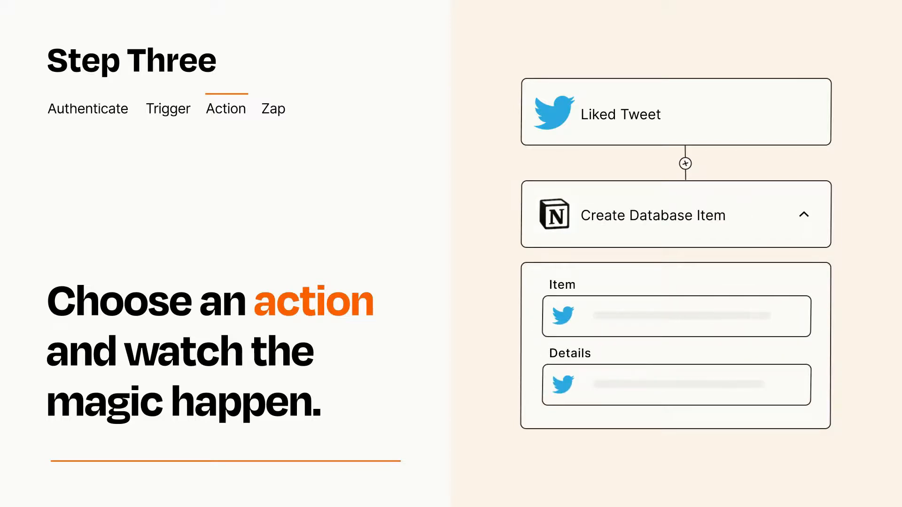
pyautogui.click(805, 215)
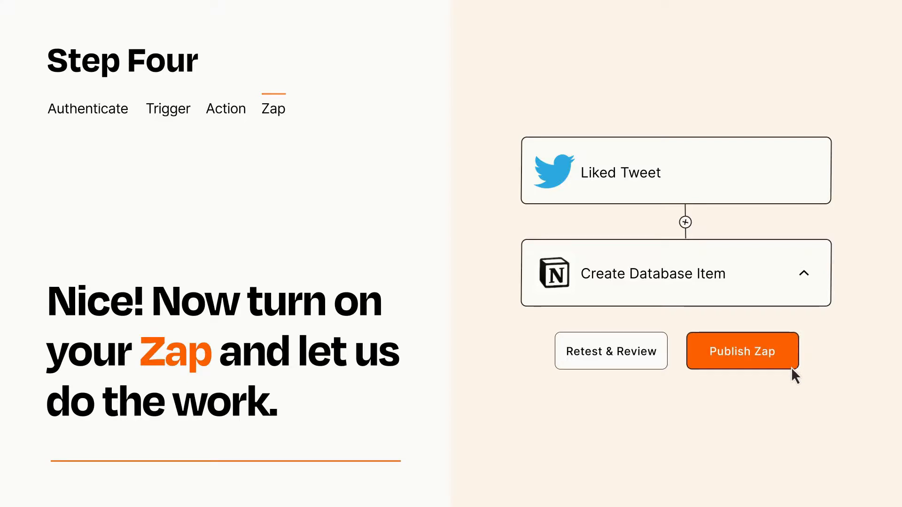
# Publish the Liked Tweet to Create Database Item Zap
pyautogui.click(741, 350)
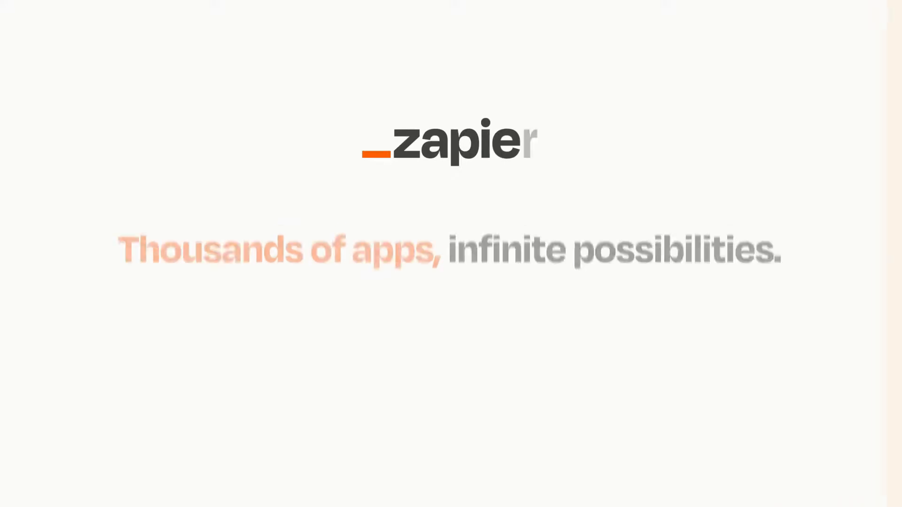